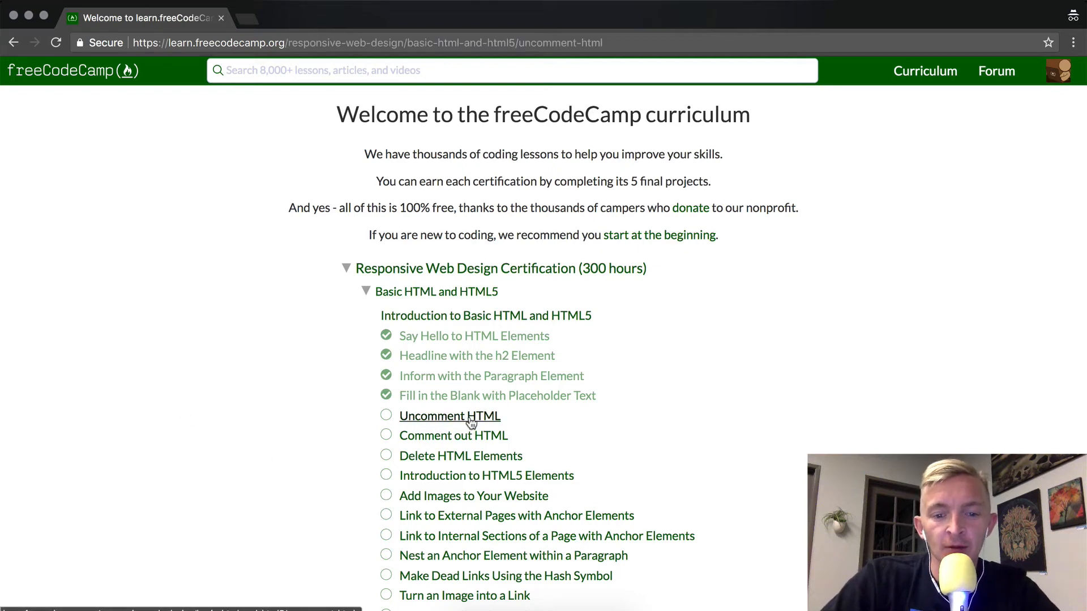
# - Open the Uncomment HTML lesson from the curriculum list and read its instructions
pyautogui.click(450, 416)
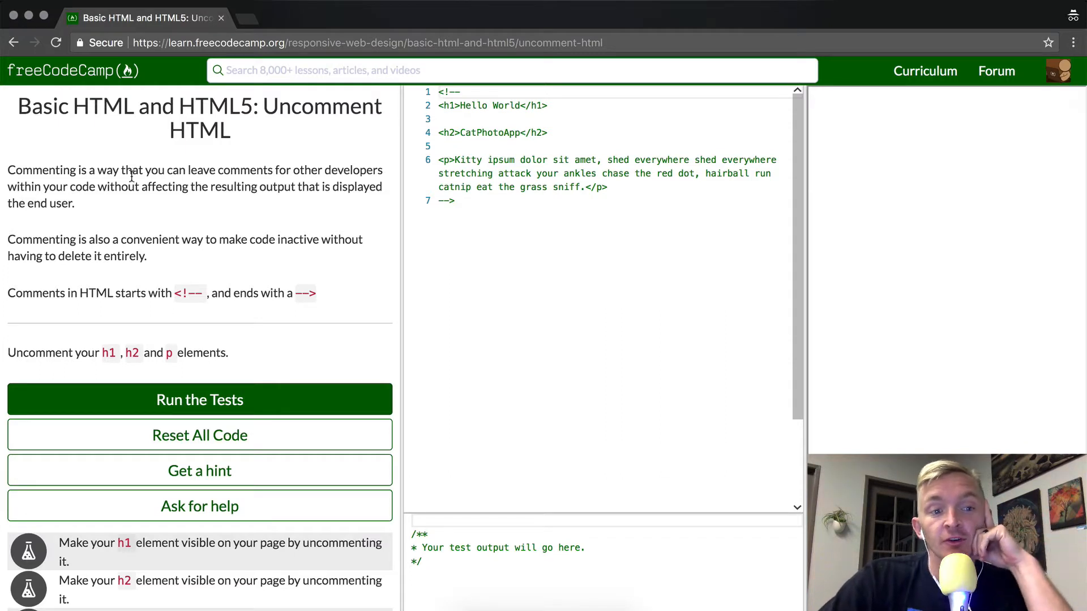
pyautogui.moveTo(154, 210)
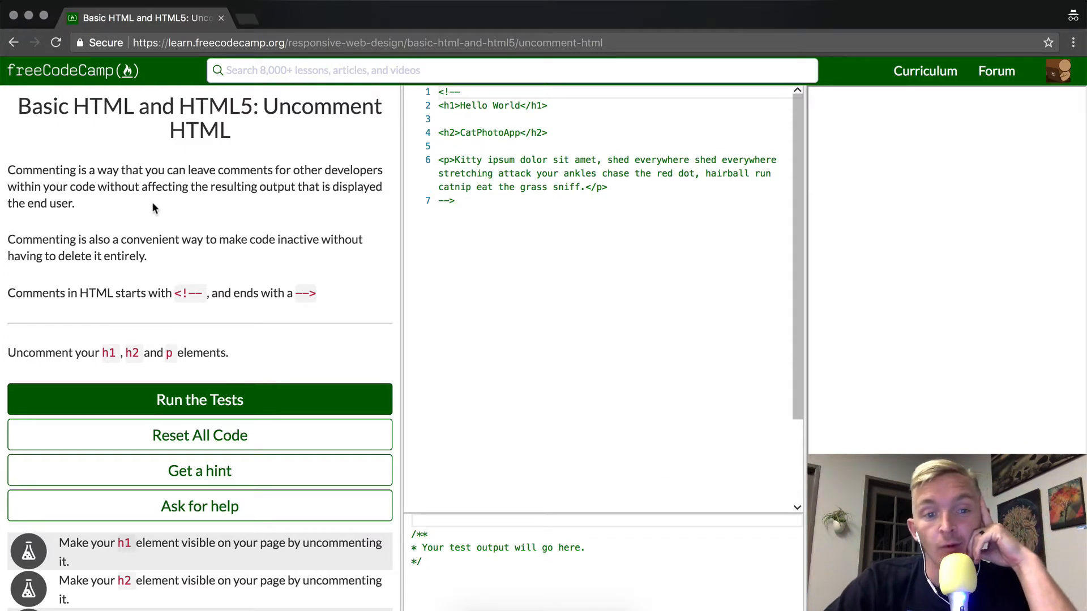
pyautogui.moveTo(130, 290)
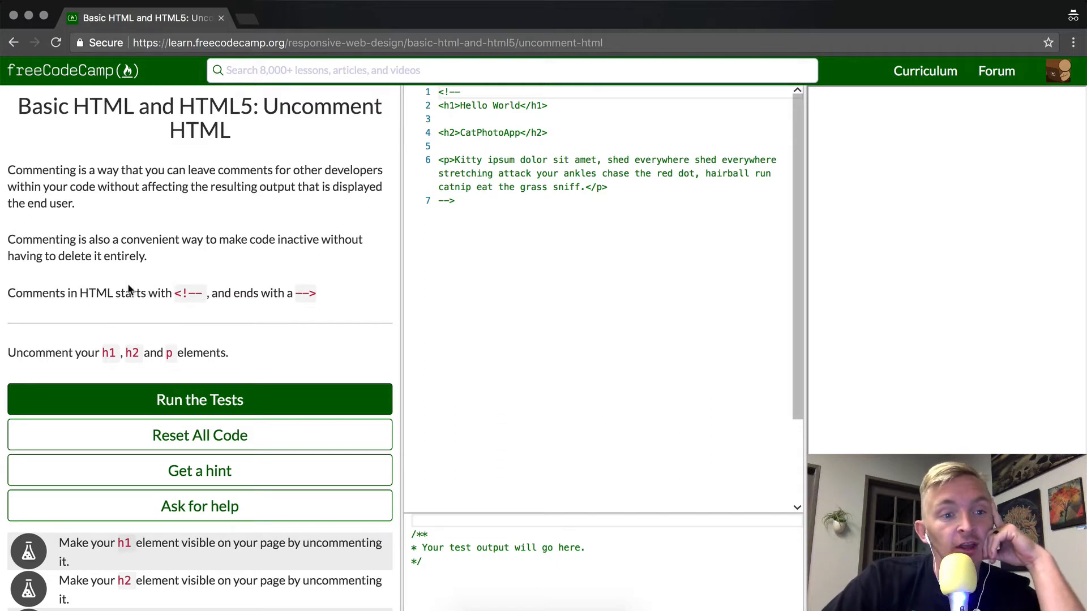
pyautogui.moveTo(169, 263)
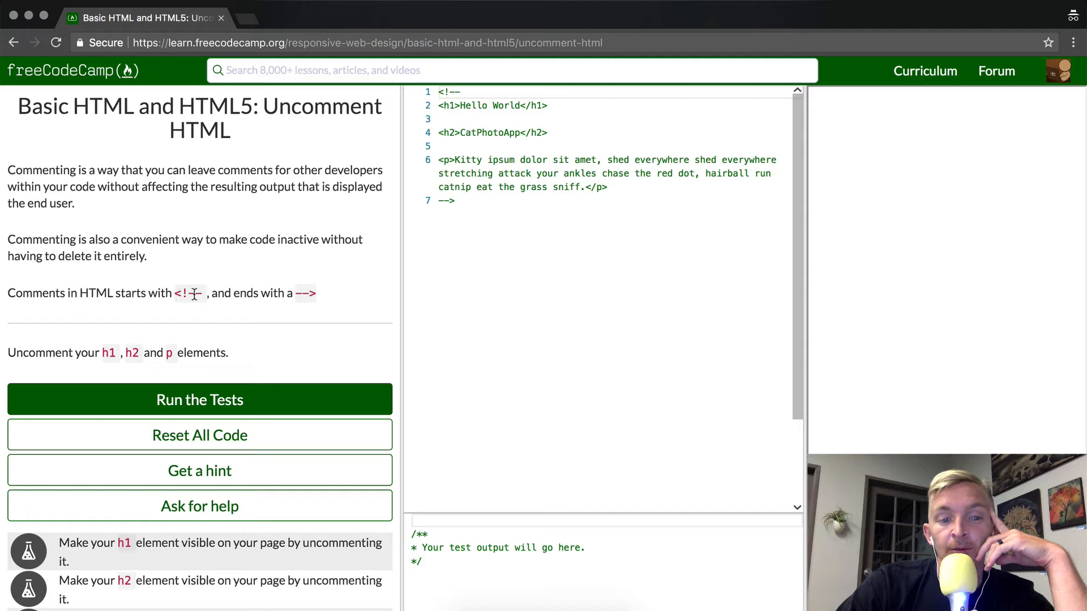
pyautogui.moveTo(299, 294)
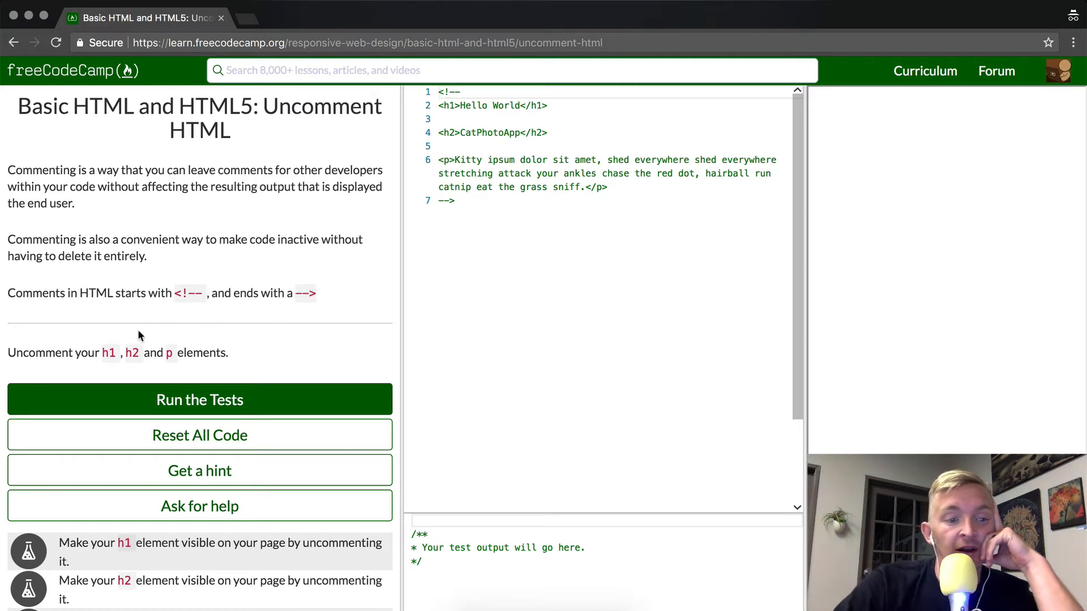
pyautogui.moveTo(86, 352)
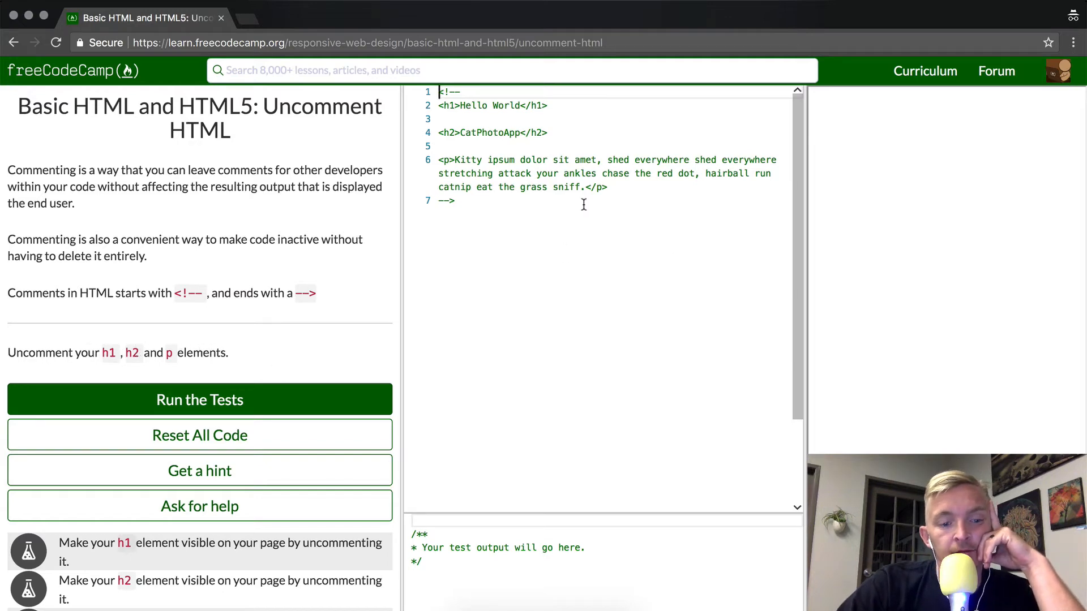
# - Remove the <!-- and --> markers so the h1, h2 and paragraph render
pyautogui.scroll(-3)
pyautogui.write(' -->')
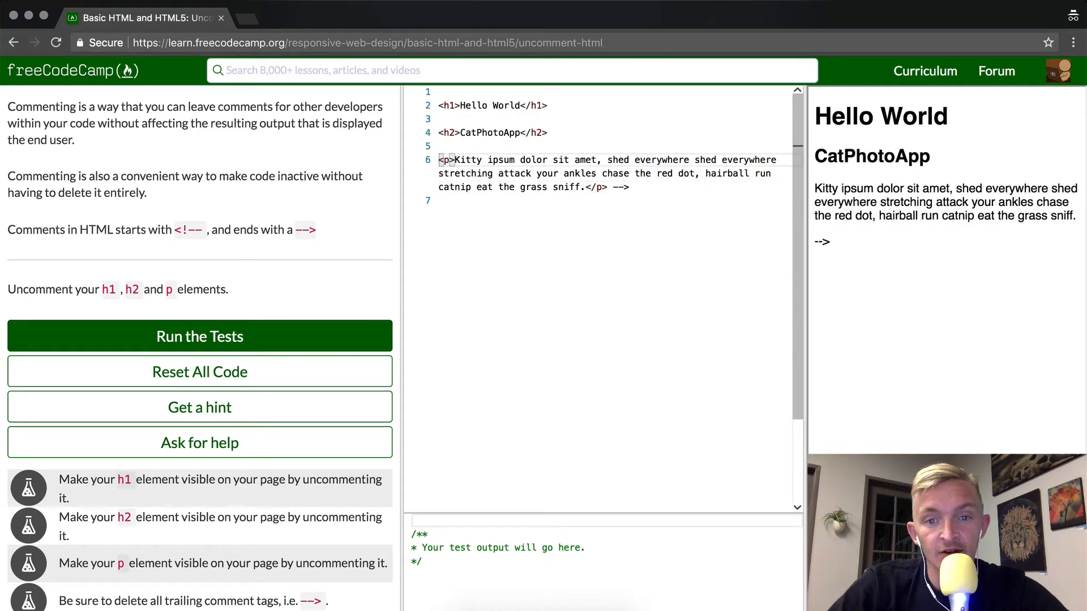
pyautogui.write('<!--')
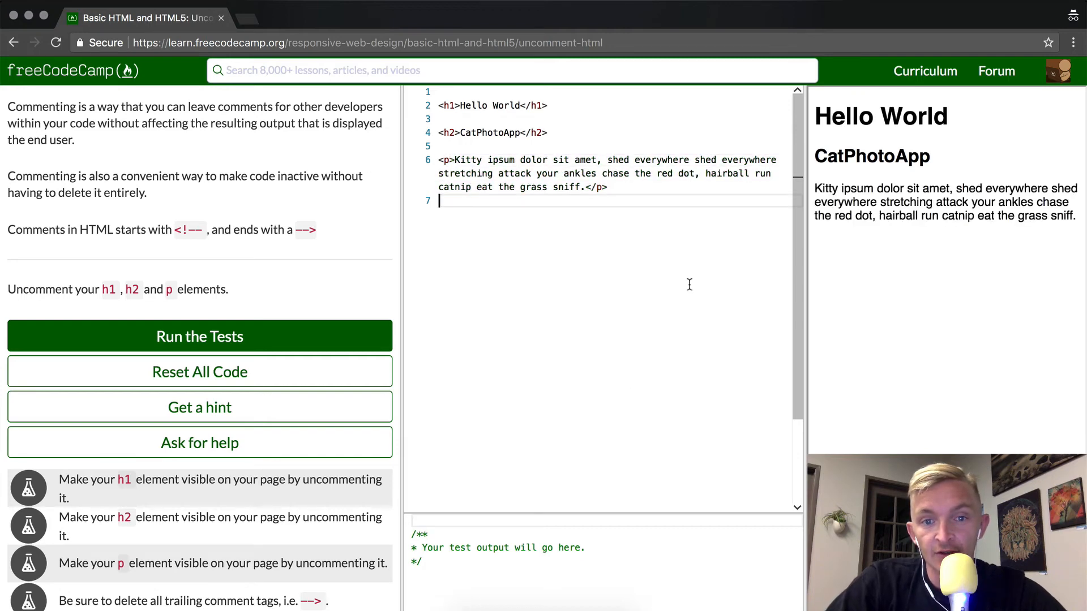
# - Restore the <h1>Hello World</h1> line, remove the blank first line, and run the tests
pyautogui.click(549, 132)
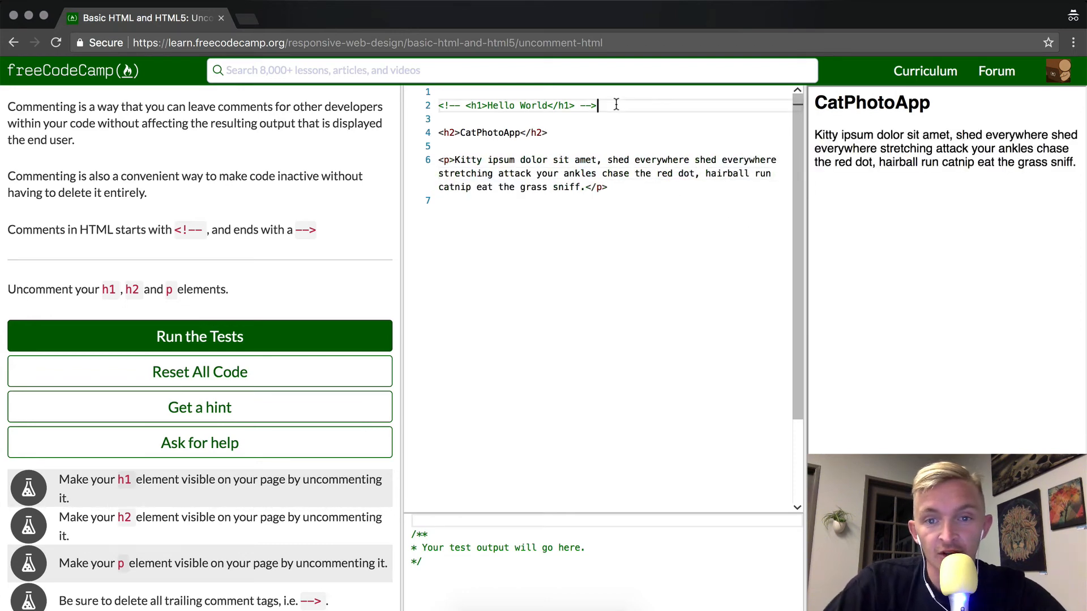
pyautogui.write('<h1>Hello World</h1>')
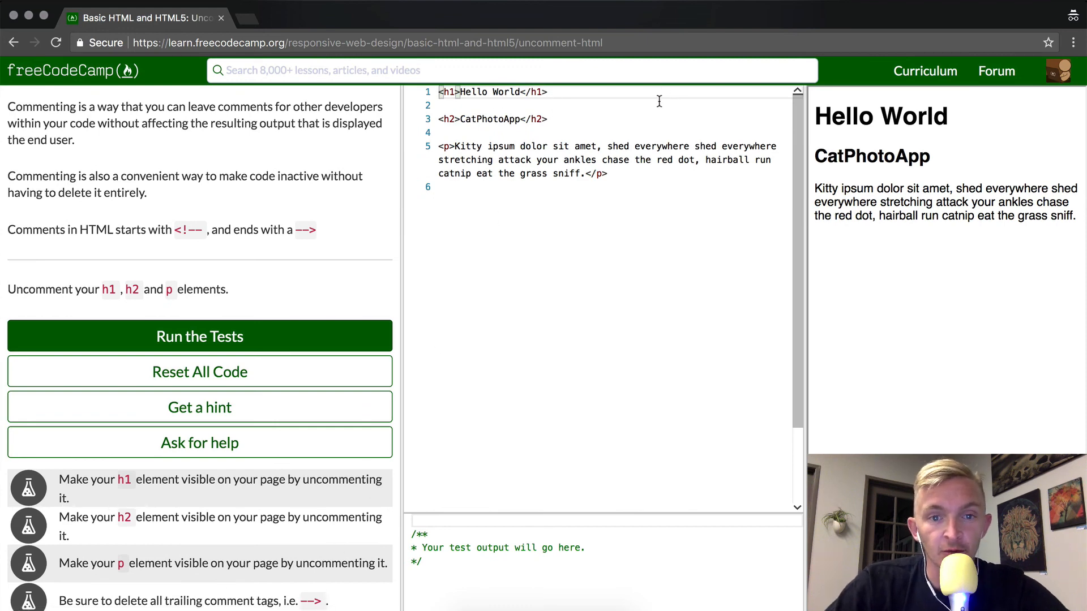
pyautogui.click(200, 336)
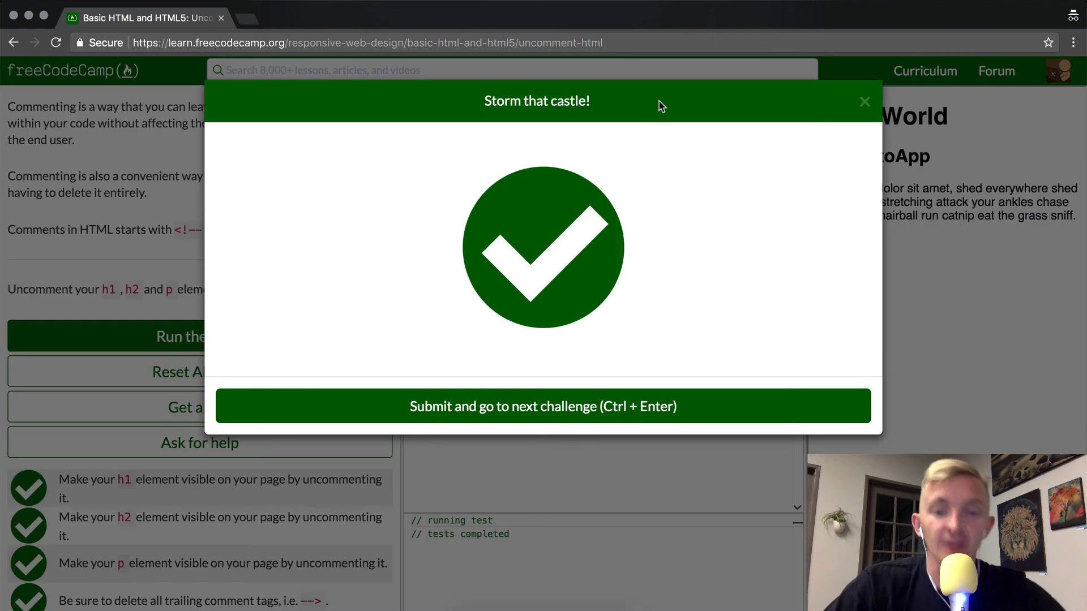